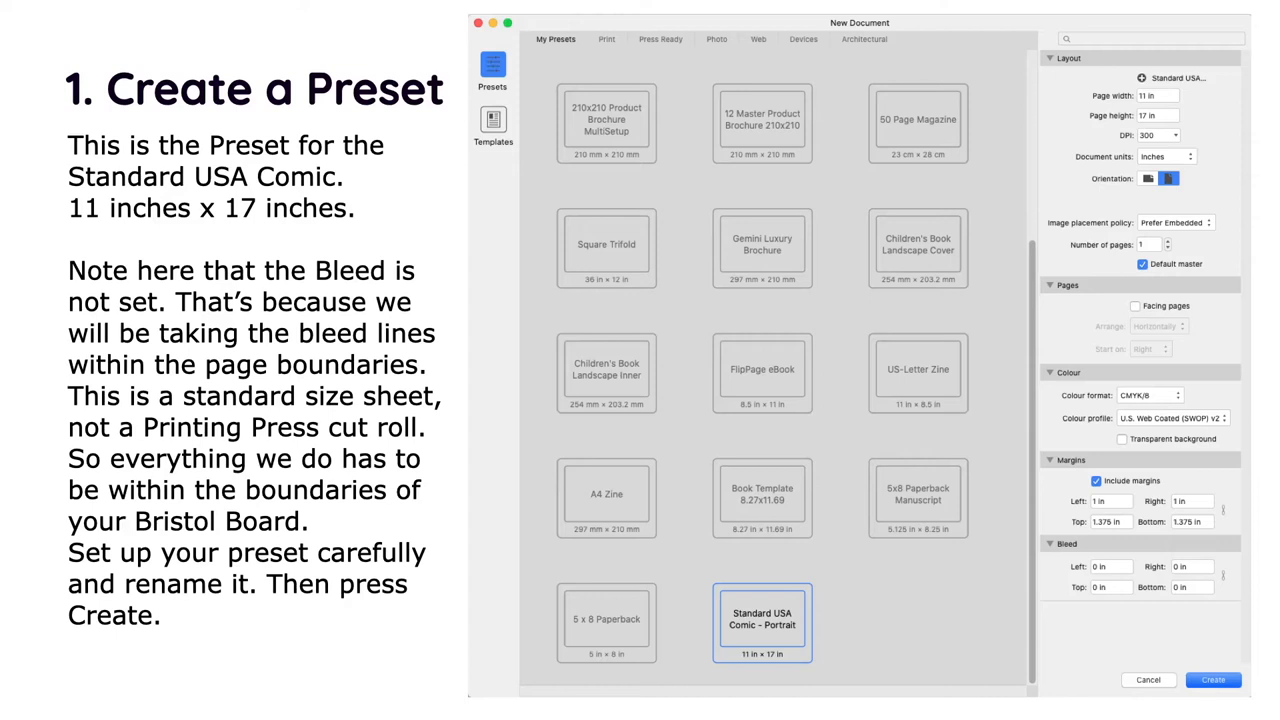
Choose the Standard USA Comic – Portrait preset, 11 x 17 in, with bleed left at 0
{"action": "left_click", "coordinate": [1212, 680]}
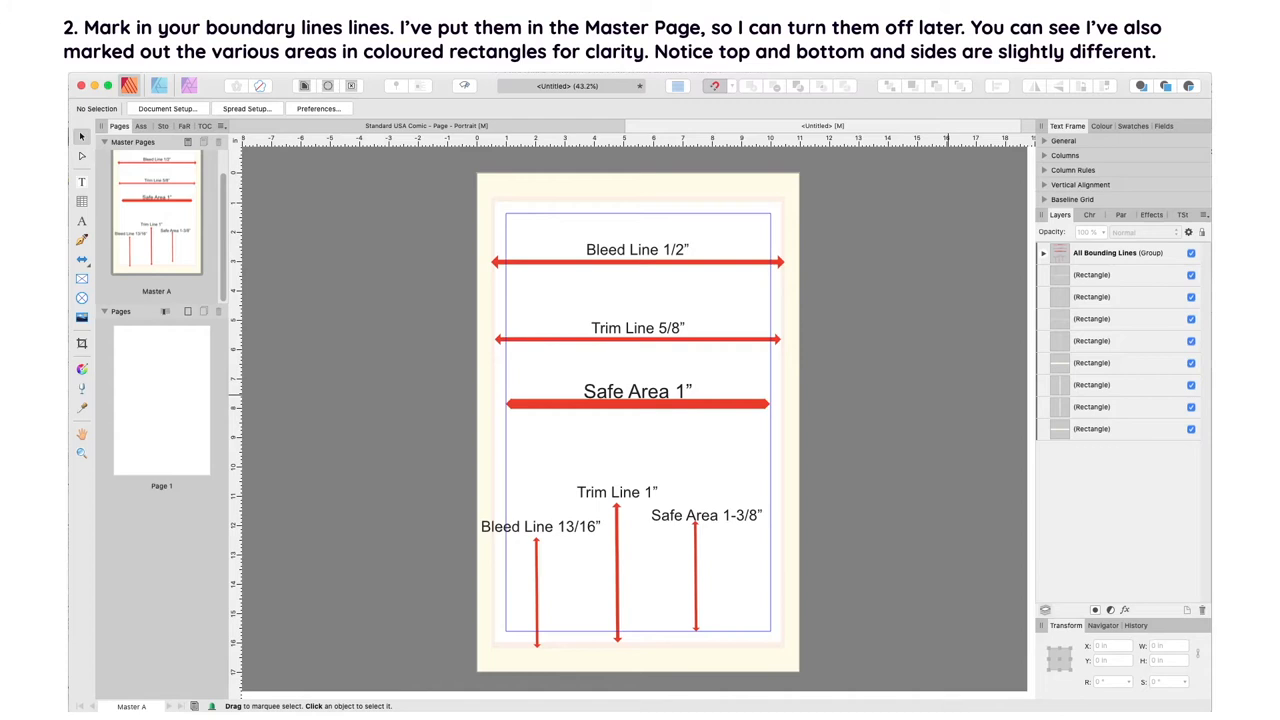